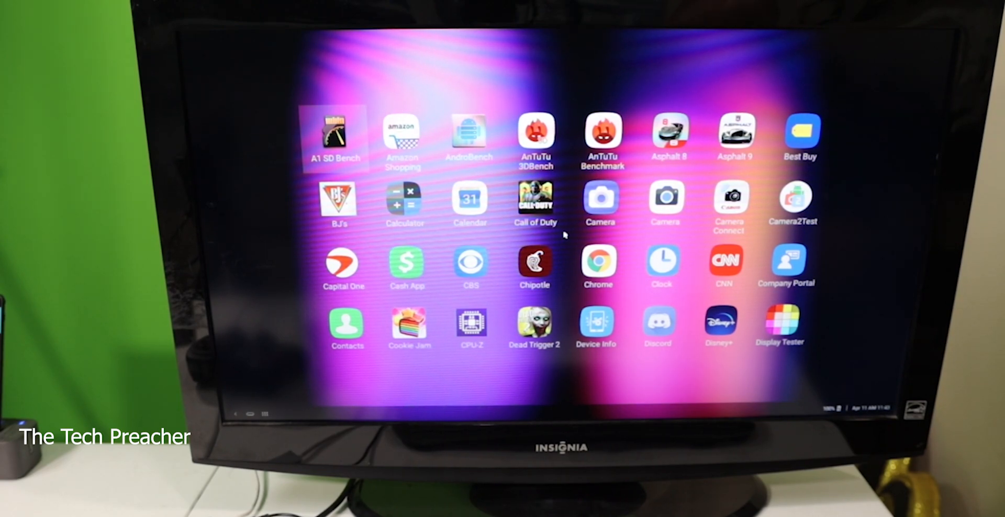
- Scroll down through the LG V60 app drawer to see all installed apps
{"action": "scroll", "scroll_direction": "down", "scroll_amount": 3}
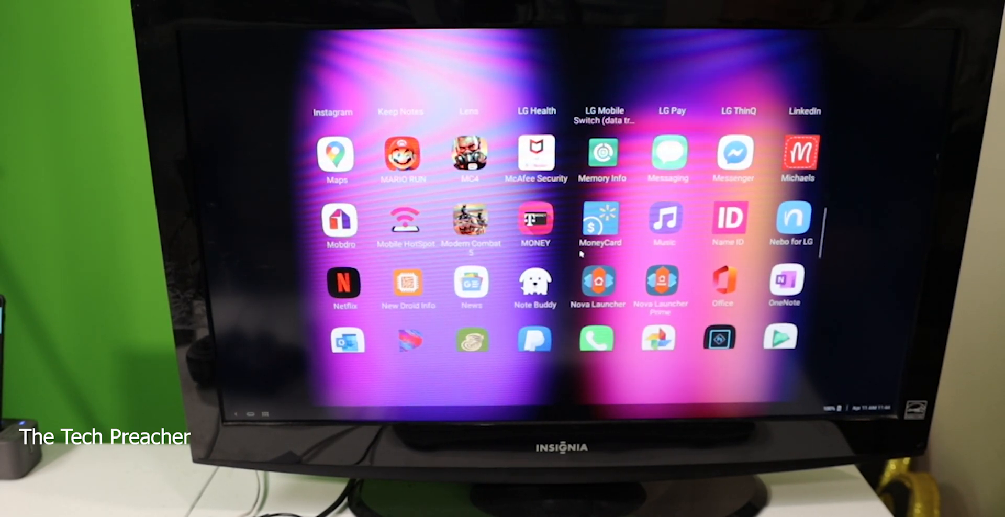
{"action": "scroll", "scroll_direction": "down", "scroll_amount": 3}
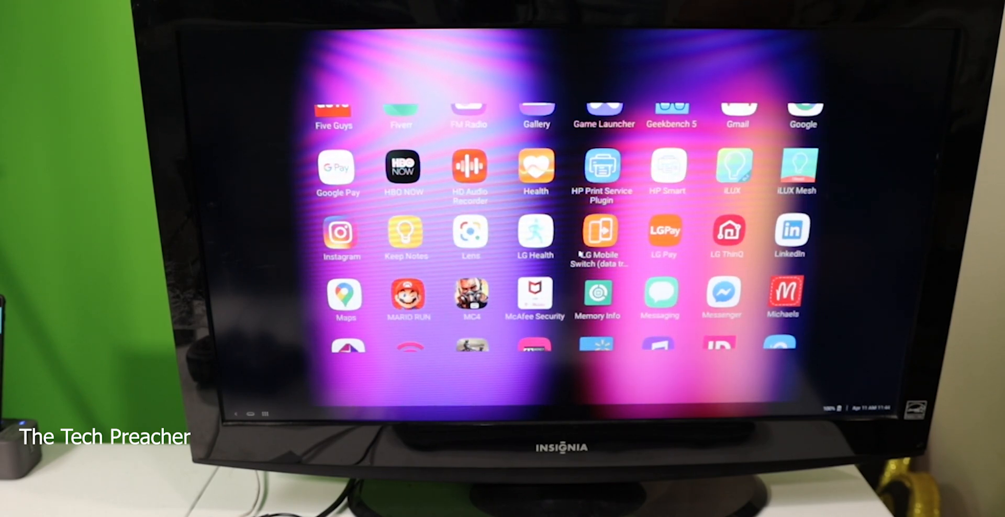
{"action": "scroll", "scroll_direction": "down", "scroll_amount": 3}
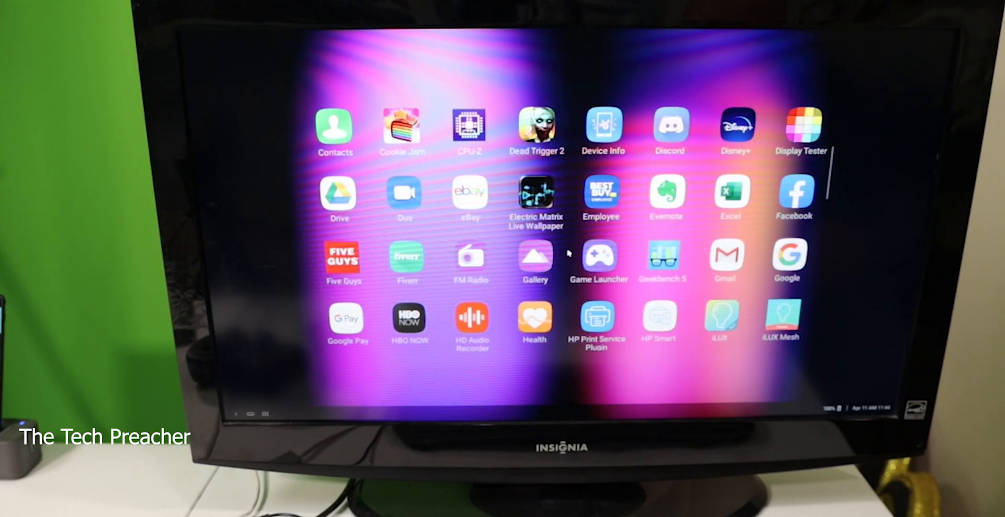
{"action": "scroll", "scroll_direction": "down", "scroll_amount": 3}
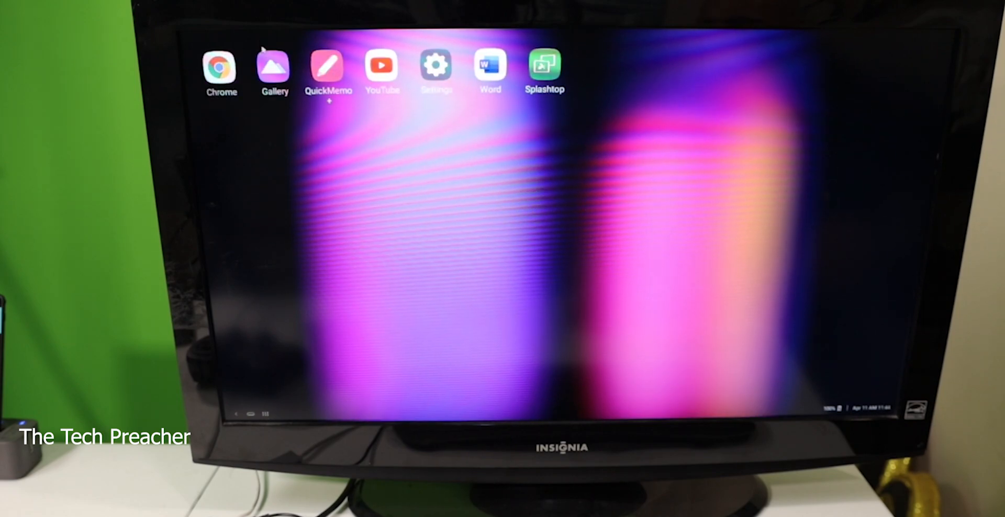
- Launch YouTube from its desktop shortcut and open the Eazy Computer Solutions channel
{"action": "left_click", "coordinate": [381, 66]}
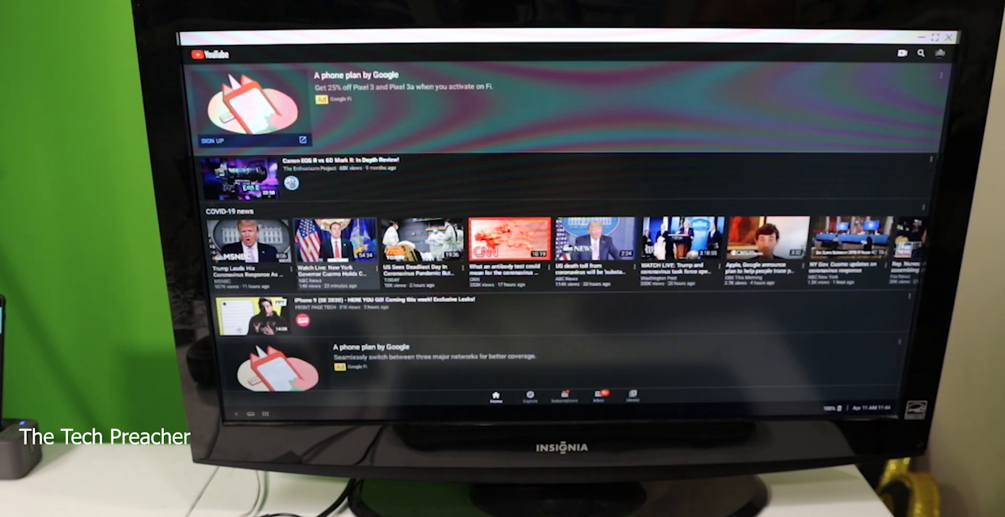
{"action": "scroll", "scroll_direction": "down", "scroll_amount": 3}
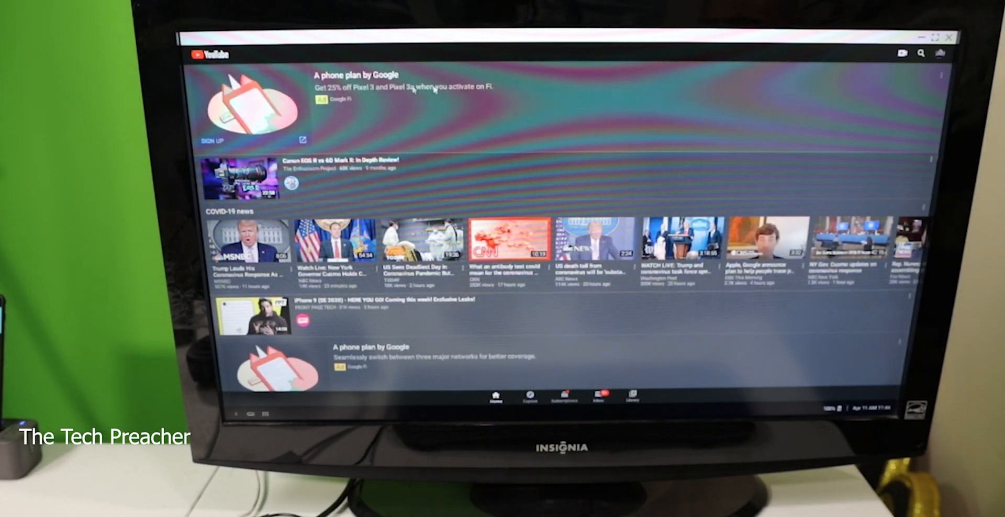
{"action": "left_click", "coordinate": [939, 53]}
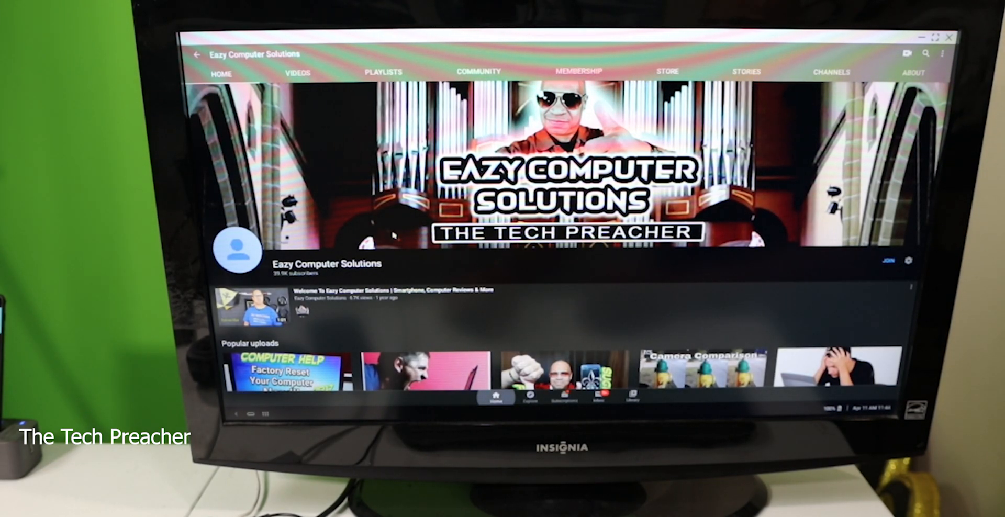
- Scroll down the Eazy Computer Solutions channel page
{"action": "scroll", "scroll_direction": "down", "scroll_amount": 3}
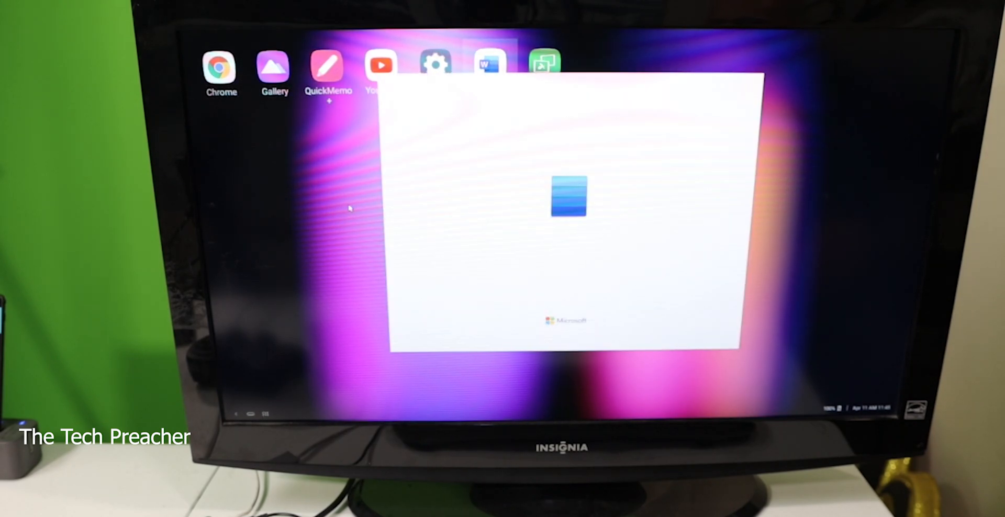
- Open the most recent Word document, retitle it 'TEST', and close Word
{"action": "left_click", "coordinate": [490, 63]}
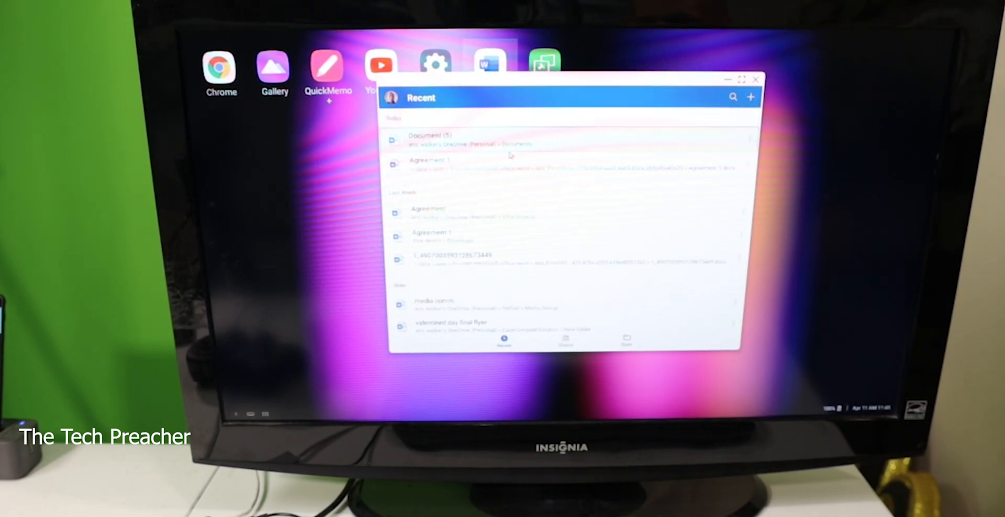
{"action": "left_click", "coordinate": [750, 97]}
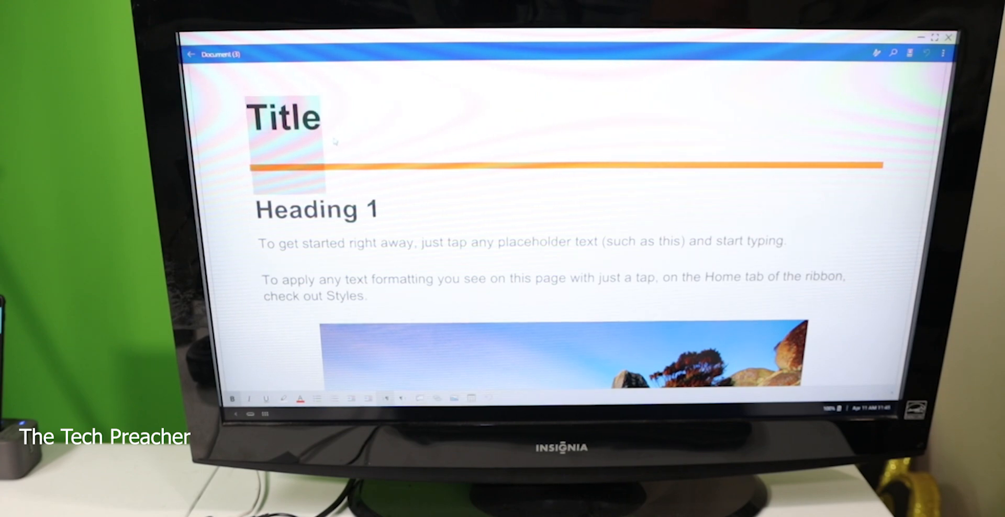
{"action": "type", "text": "te"}
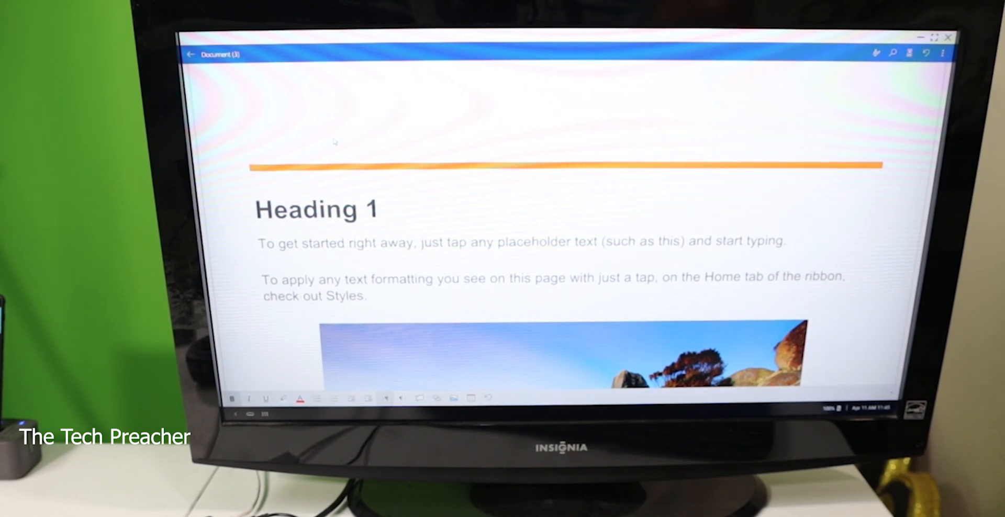
{"action": "type", "text": "TEST"}
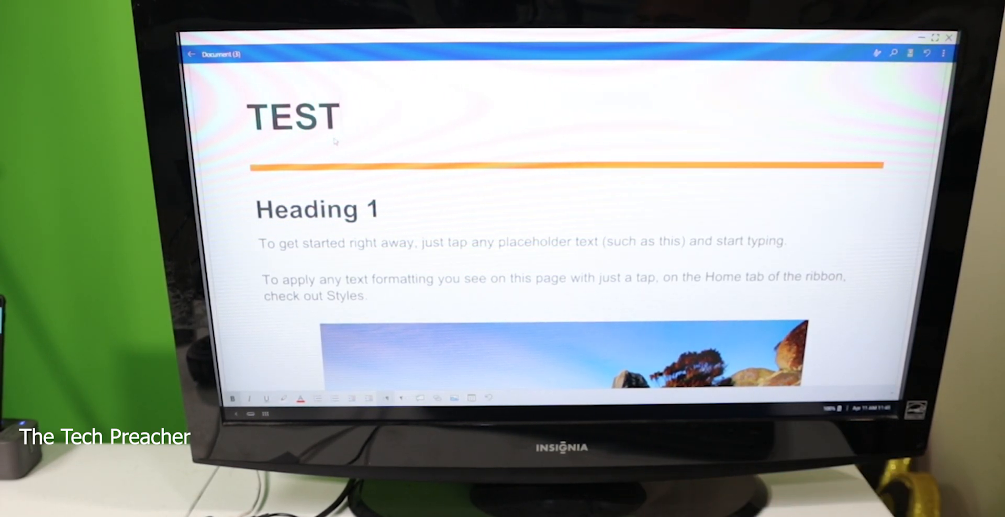
{"action": "left_click", "coordinate": [342, 115]}
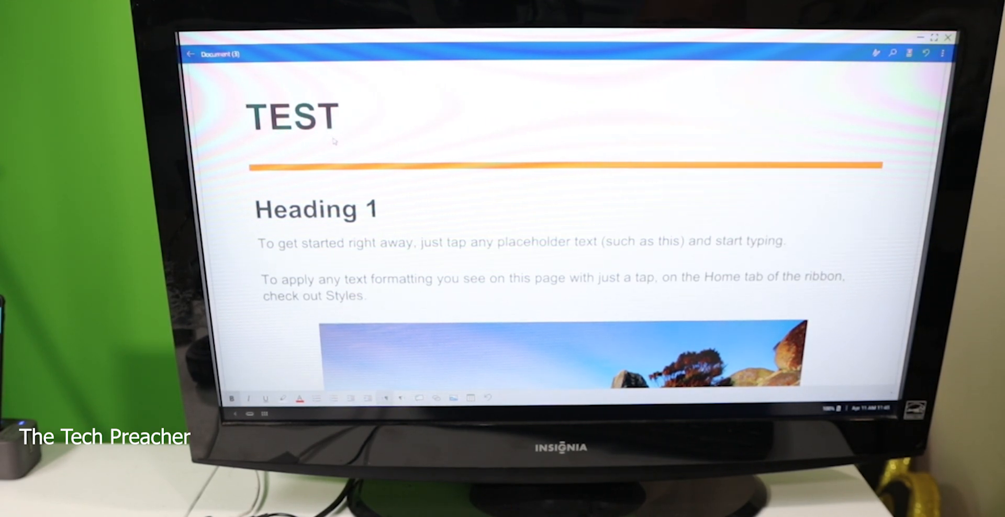
{"action": "left_click", "coordinate": [342, 117]}
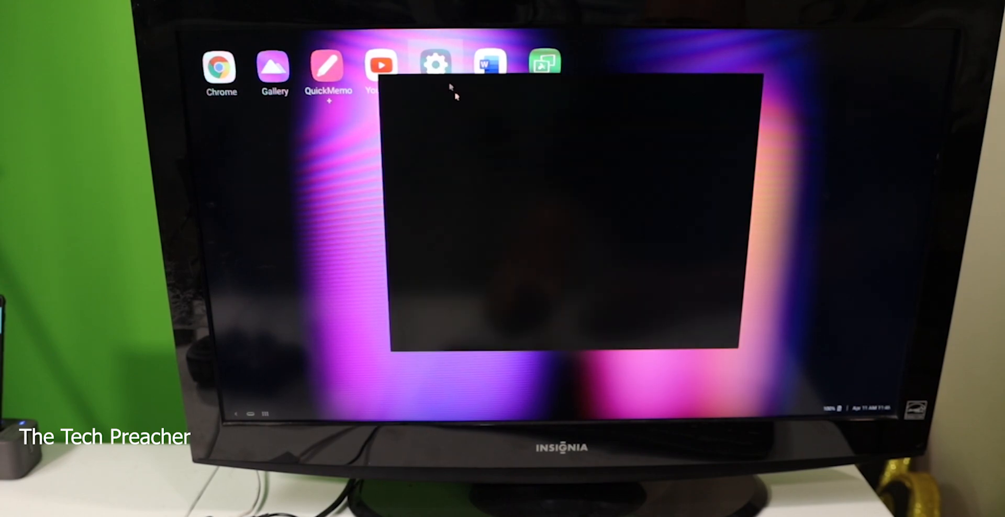
- Turn on 'Use the Volume keys for media' under Settings > Sound > Volume
{"action": "left_click", "coordinate": [434, 63]}
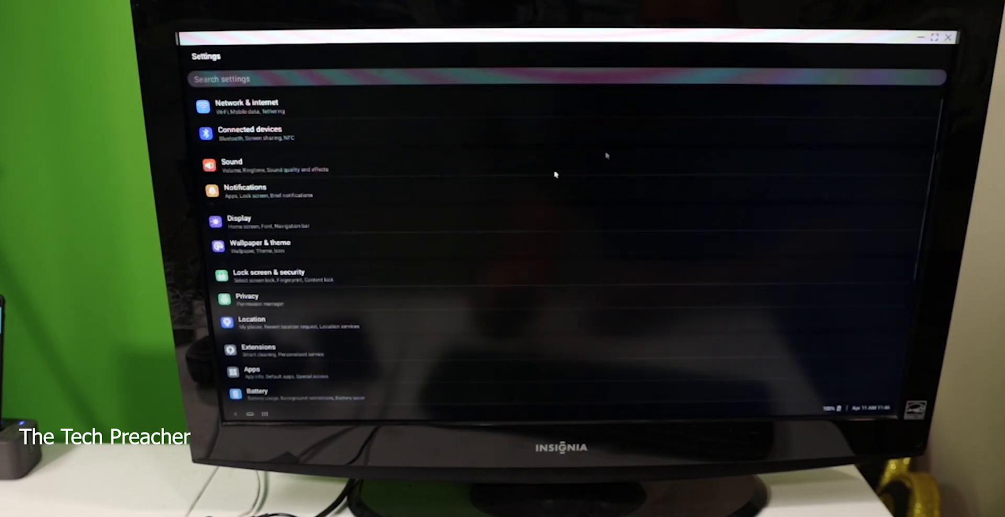
{"action": "left_click", "coordinate": [231, 165]}
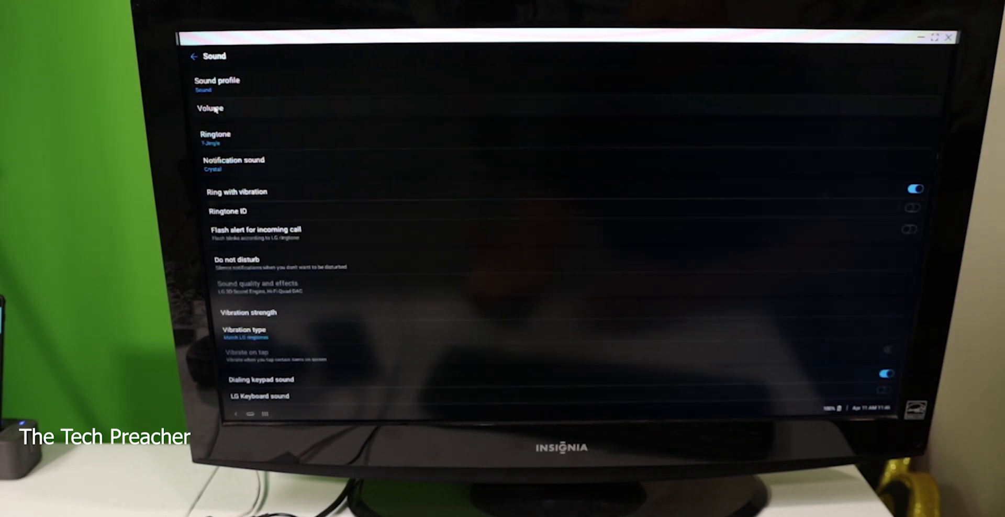
{"action": "left_click", "coordinate": [209, 108]}
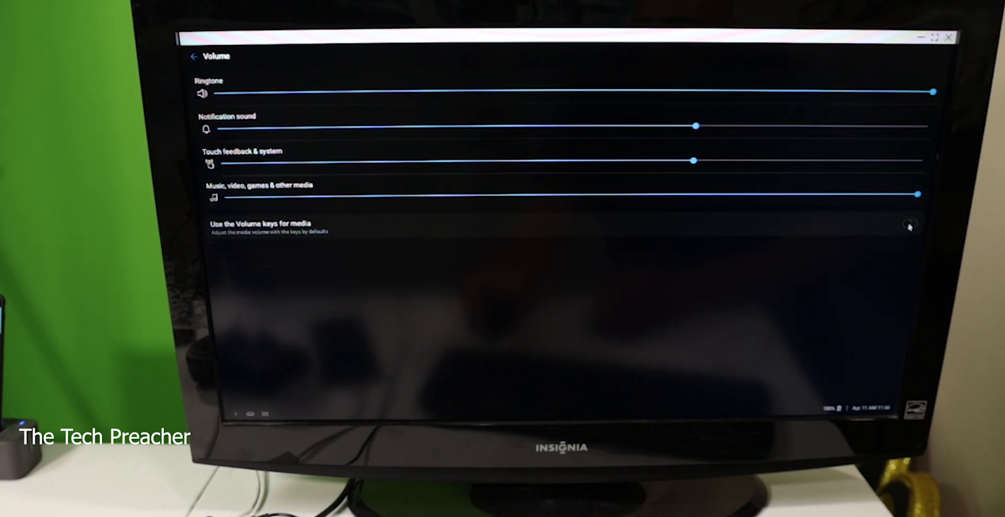
{"action": "left_click", "coordinate": [909, 224]}
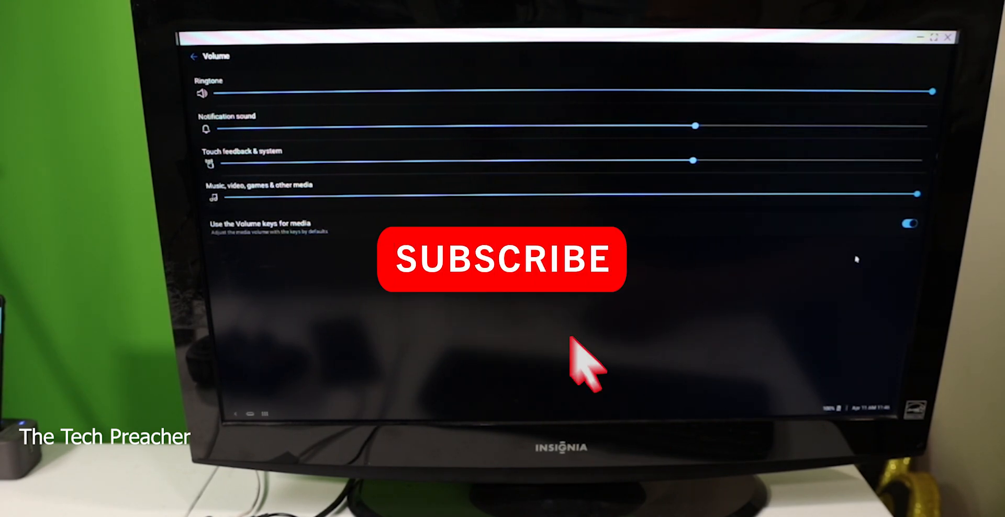
{"action": "mouse_move", "coordinate": [647, 429]}
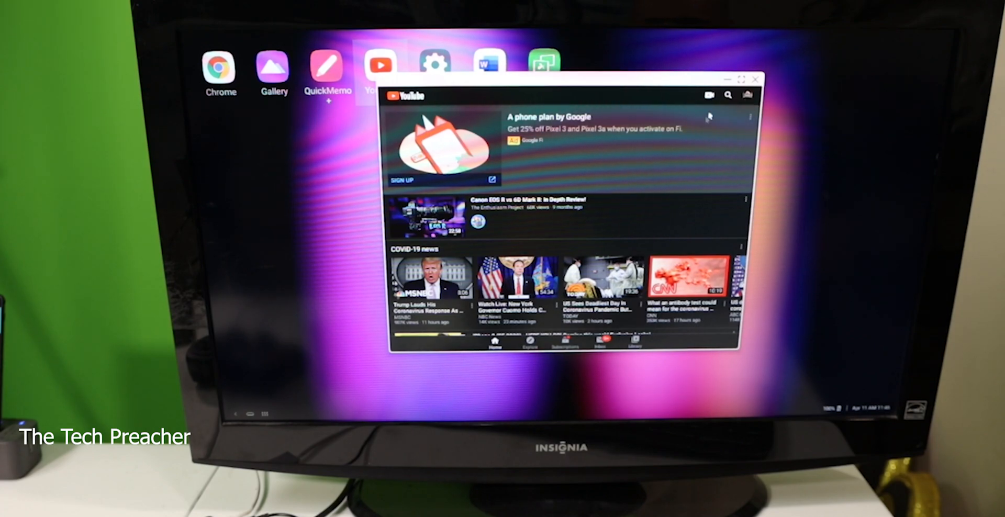
- Expand YouTube to full screen showing the home feed, then leave it
{"action": "left_click", "coordinate": [742, 78]}
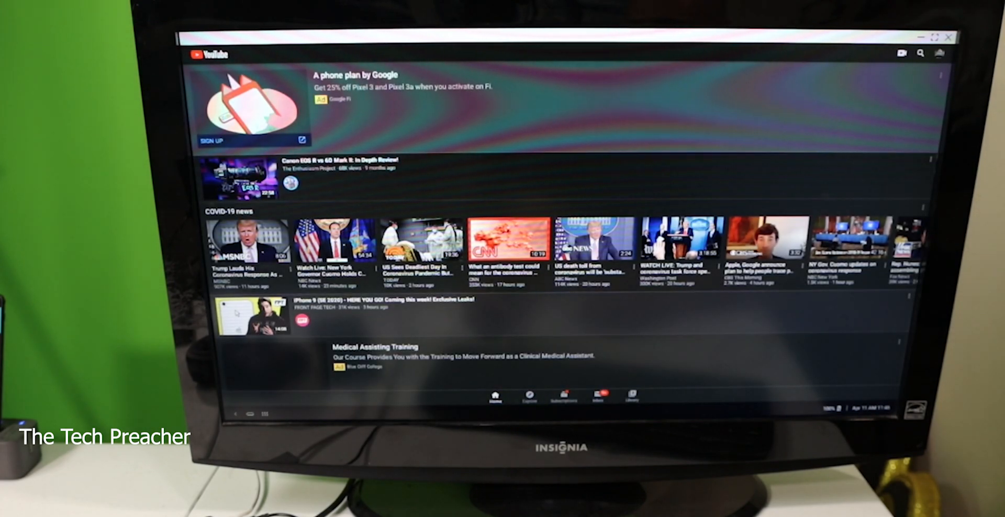
{"action": "left_click", "coordinate": [254, 318]}
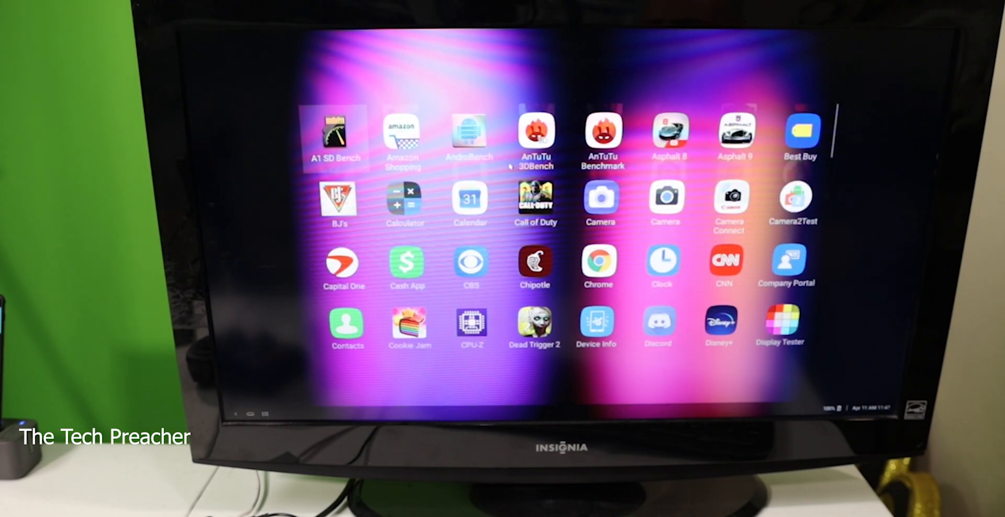
- Scroll the app drawer down to reach the Nintendo game
{"action": "scroll", "scroll_direction": "down", "scroll_amount": 3}
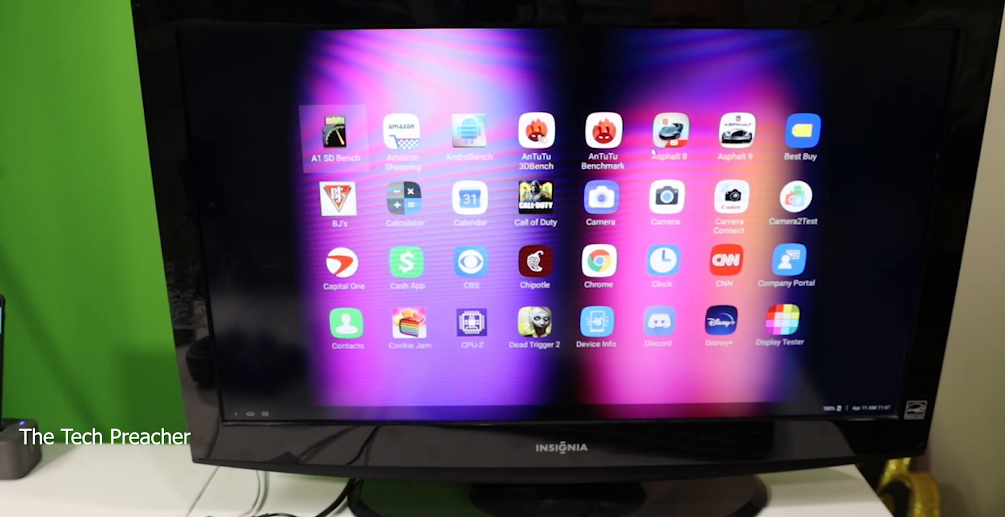
{"action": "scroll", "scroll_direction": "down", "scroll_amount": 3}
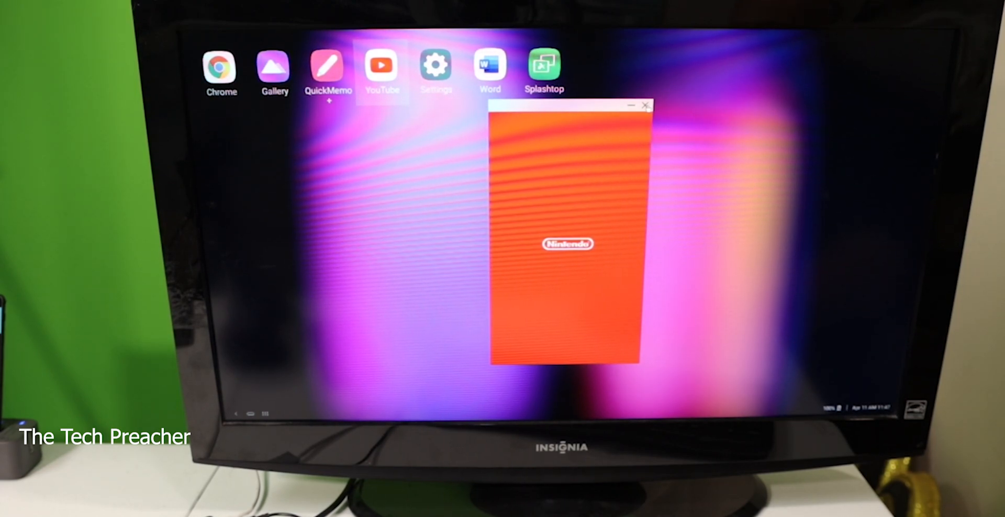
- Open the app drawer and scroll down to Dead Trigger 2
{"action": "left_click", "coordinate": [645, 105]}
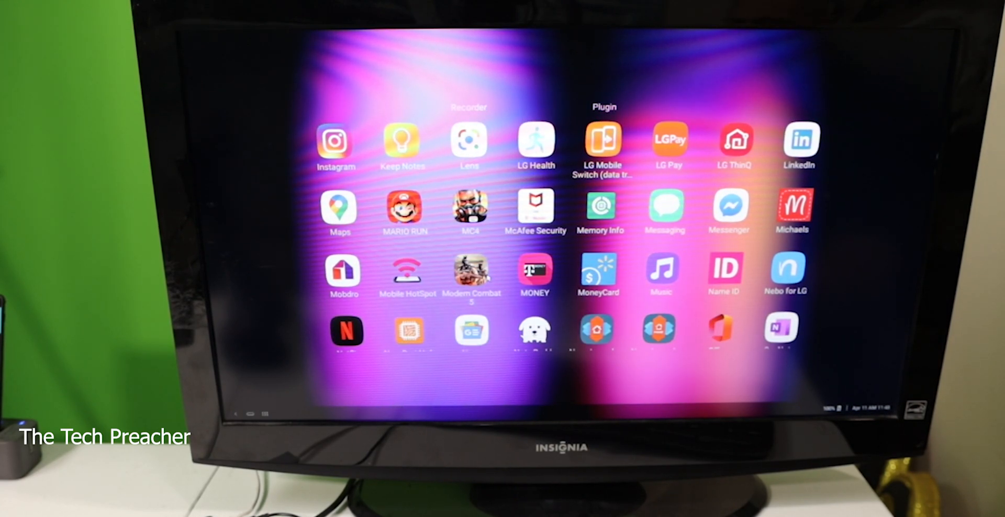
{"action": "scroll", "scroll_direction": "down", "scroll_amount": 3}
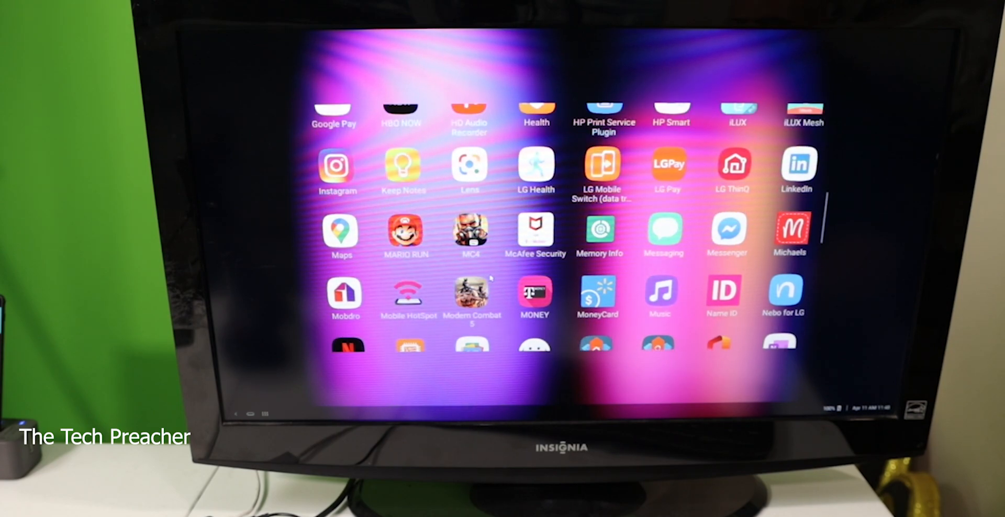
{"action": "scroll", "scroll_direction": "down", "scroll_amount": 3}
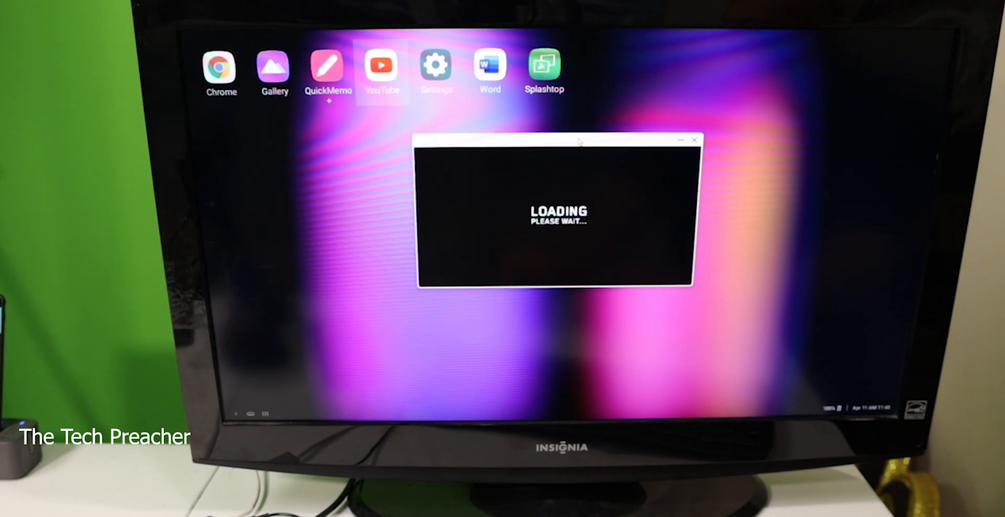
{"action": "mouse_move", "coordinate": [645, 260]}
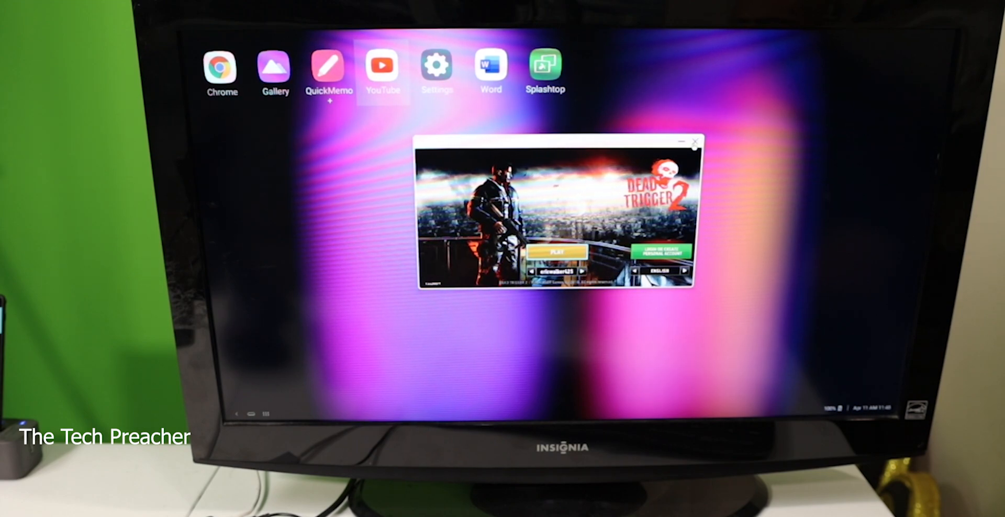
- Bring the app drawer back over the desktop while Dead Trigger 2 shows its title screen
{"action": "left_click", "coordinate": [694, 140]}
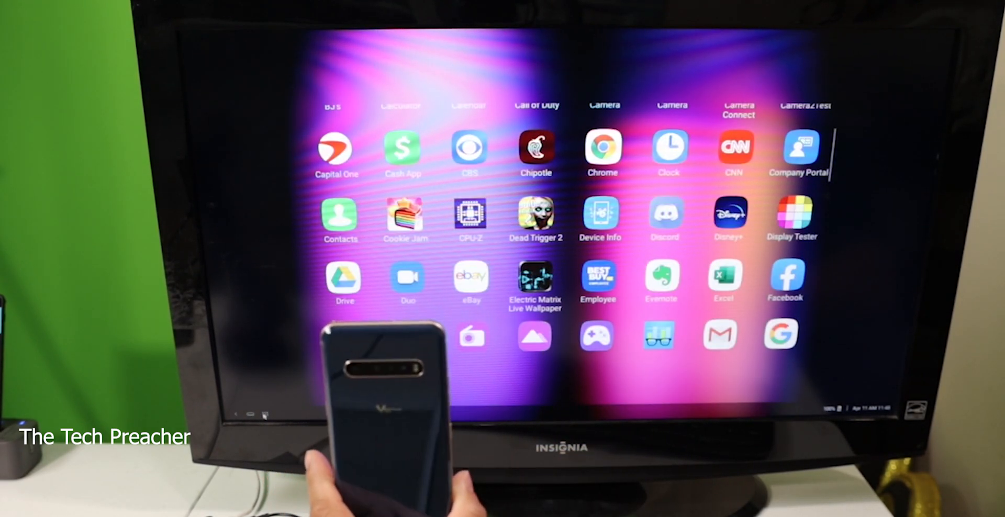
{"action": "scroll", "scroll_direction": "right", "scroll_amount": 3}
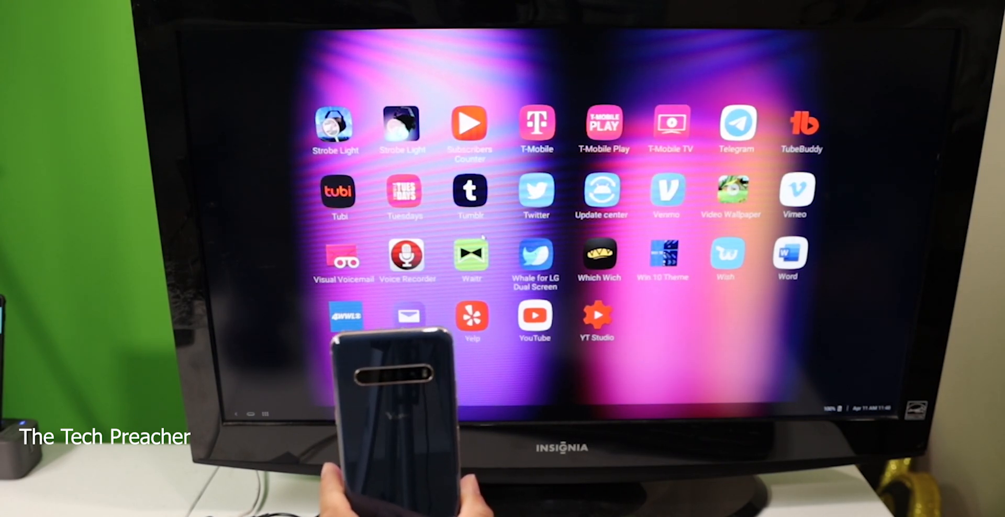
{"action": "scroll", "scroll_direction": "down", "scroll_amount": 3}
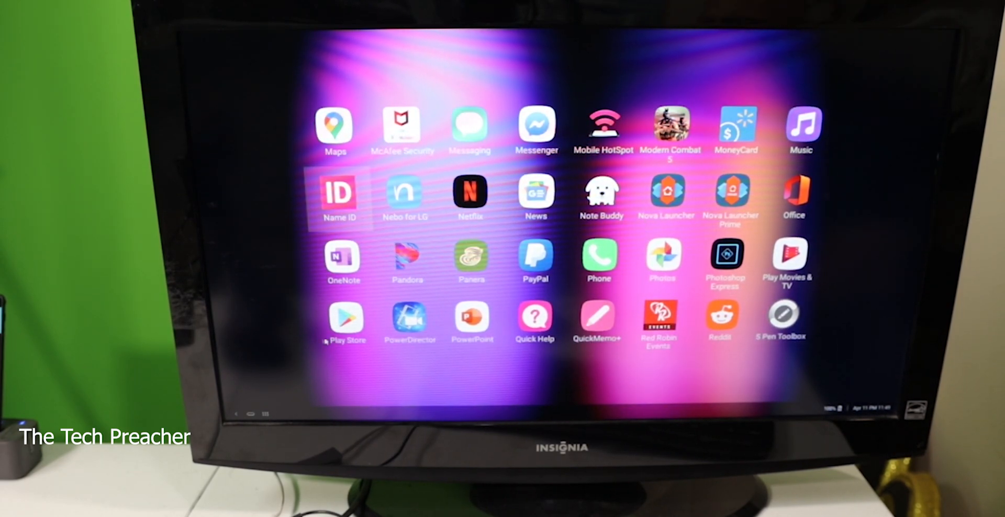
- Click in the LG V60 app drawer before switching the TV to the Note 10+'s Samsung DeX
{"action": "left_click", "coordinate": [345, 318]}
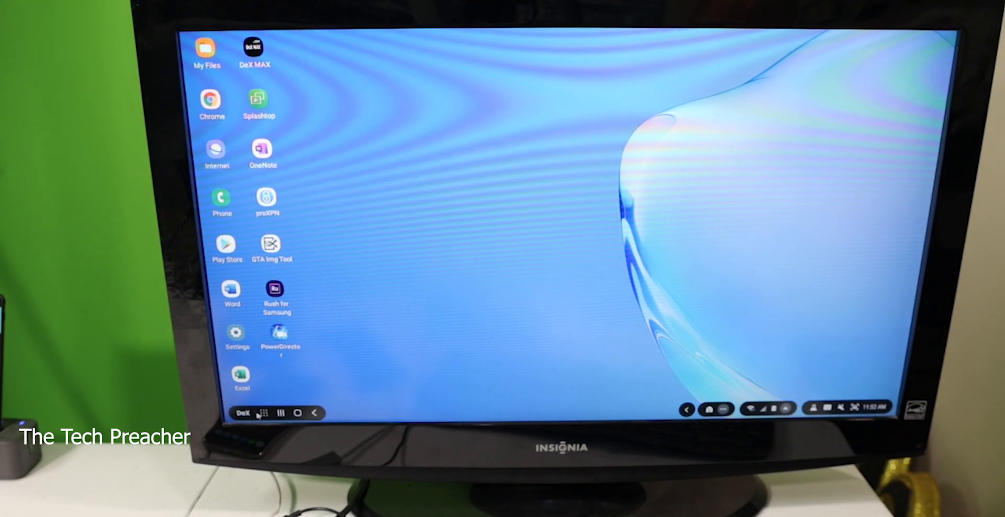
- Open the DeX app drawer and page through four pages of apps to reach YouTube
{"action": "left_click", "coordinate": [263, 413]}
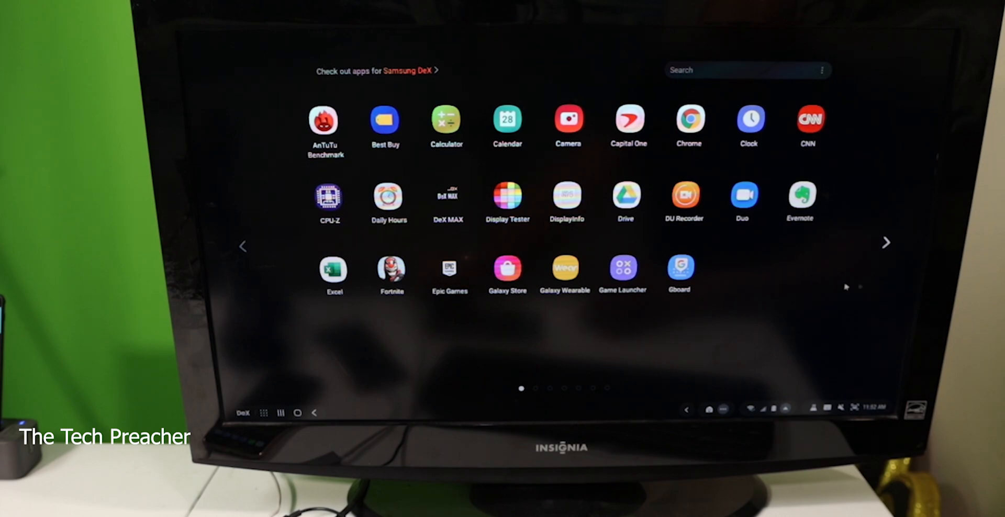
{"action": "left_click", "coordinate": [885, 242]}
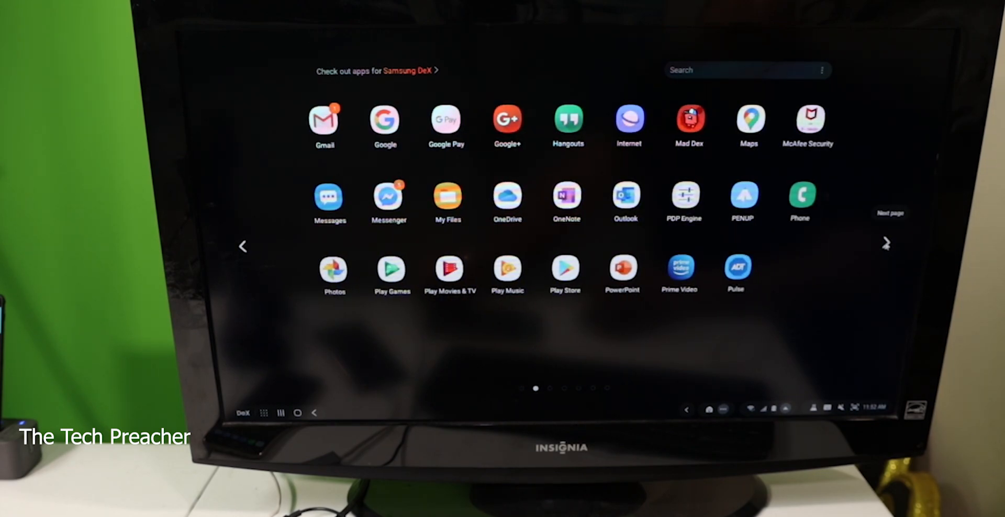
{"action": "left_click", "coordinate": [886, 243]}
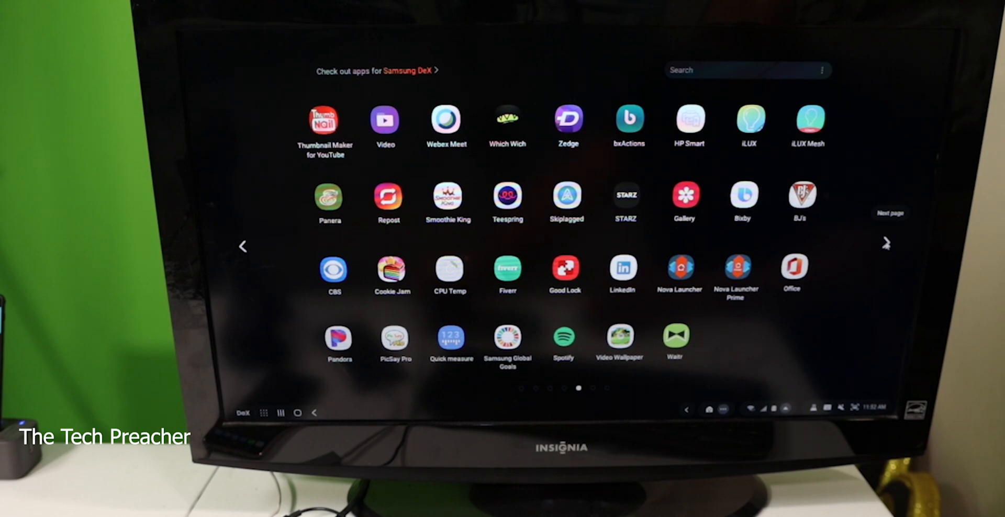
{"action": "left_click", "coordinate": [886, 242]}
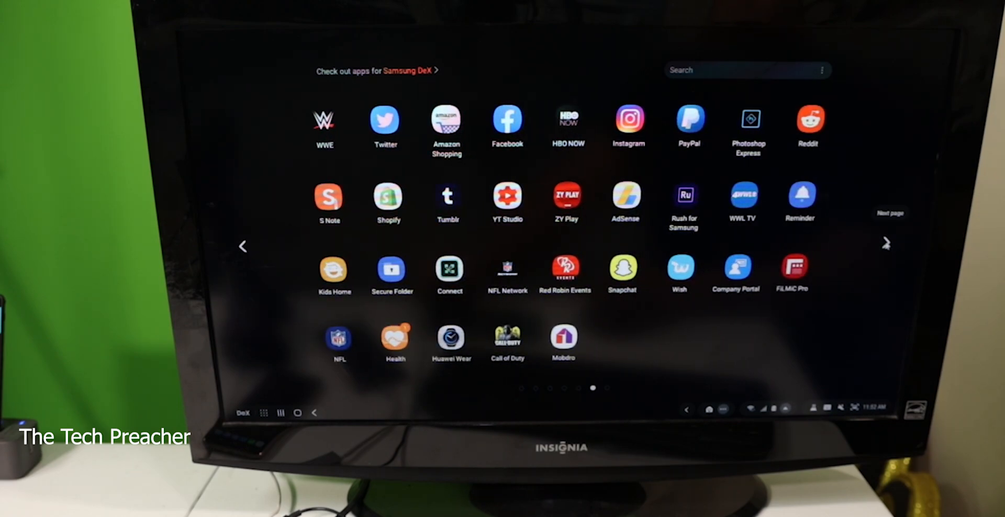
{"action": "left_click", "coordinate": [886, 243]}
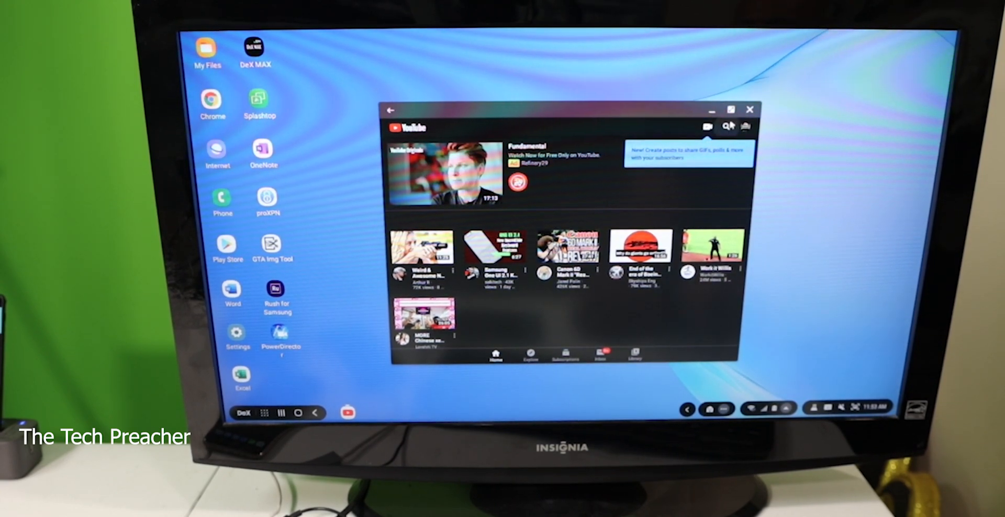
- Maximize YouTube, open the Eazy Computer Solutions channel, and play one of its videos
{"action": "left_click", "coordinate": [729, 108]}
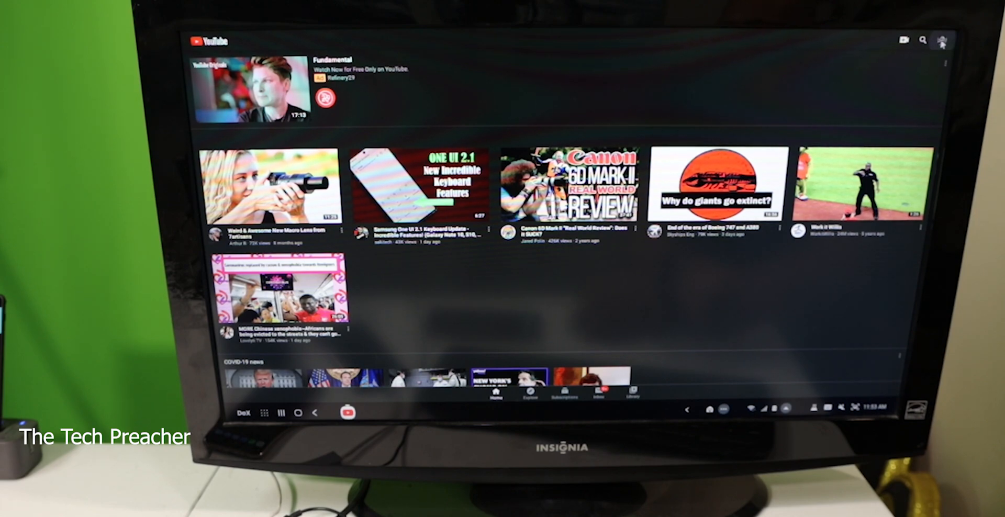
{"action": "left_click", "coordinate": [942, 40]}
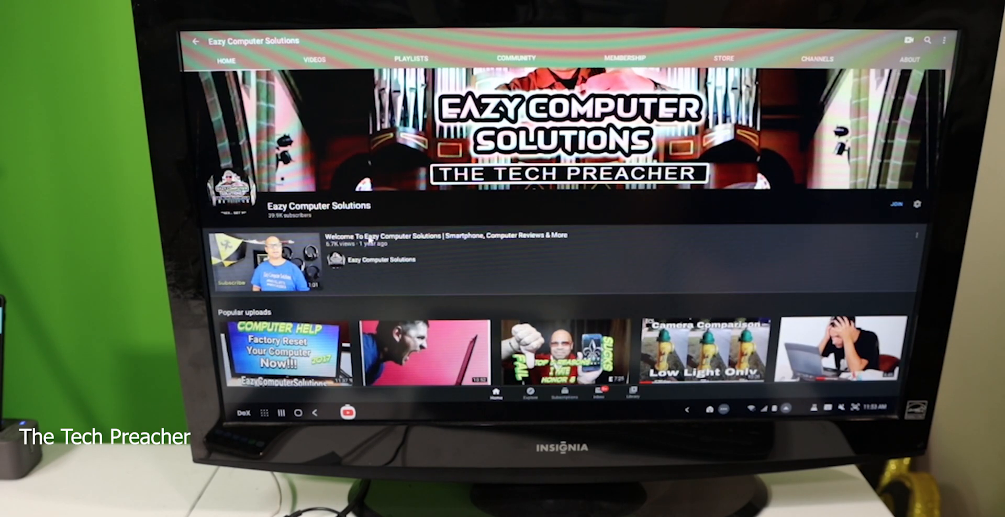
{"action": "left_click", "coordinate": [700, 353]}
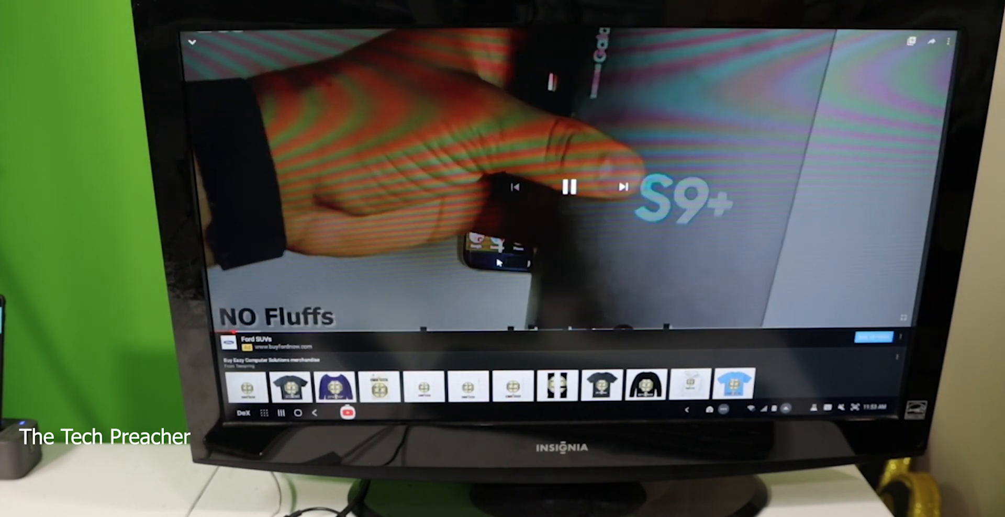
- Swap the Note 10+ for the LG G8 and open YouTube in a desktop window
{"action": "left_click", "coordinate": [569, 186]}
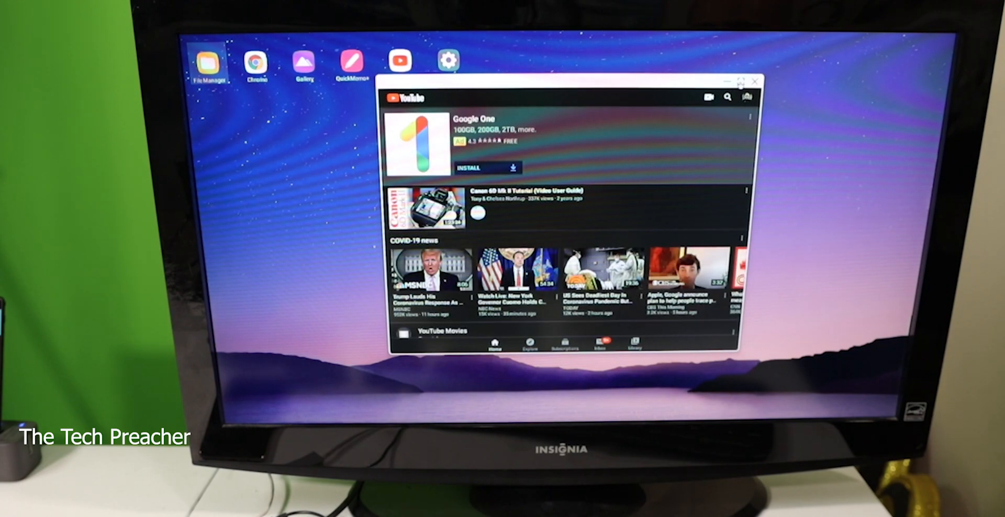
- Fill the TV with YouTube and play 'Camera Comparison – Low Light Only' from Popular uploads
{"action": "left_click", "coordinate": [741, 81]}
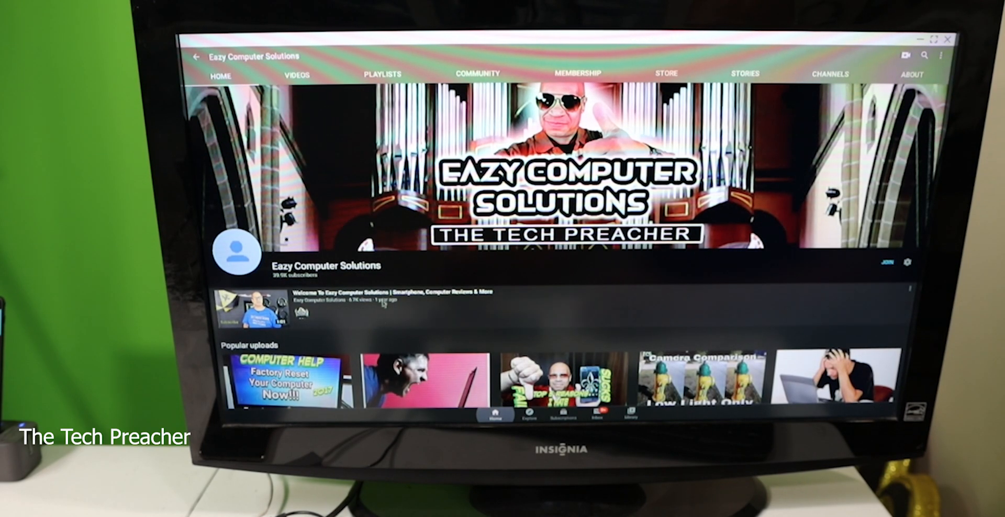
{"action": "left_click", "coordinate": [699, 378]}
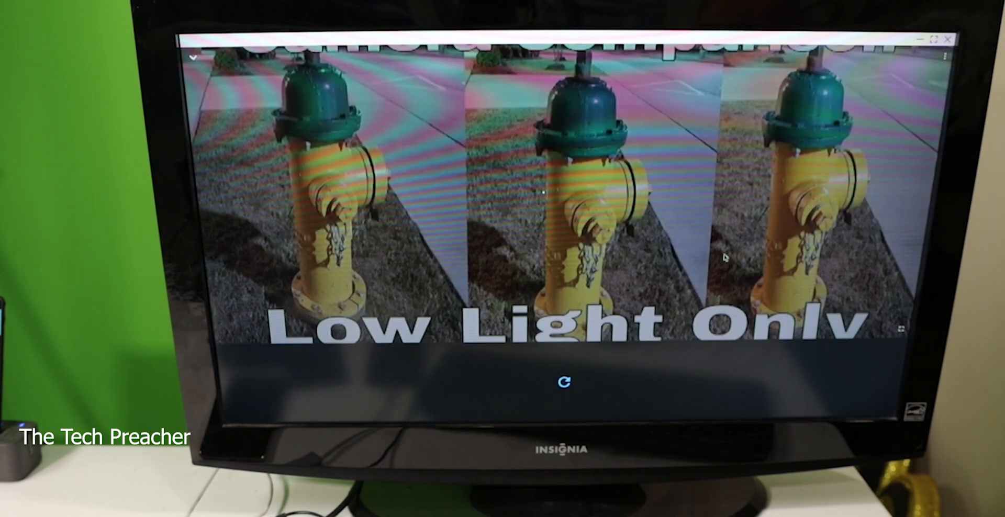